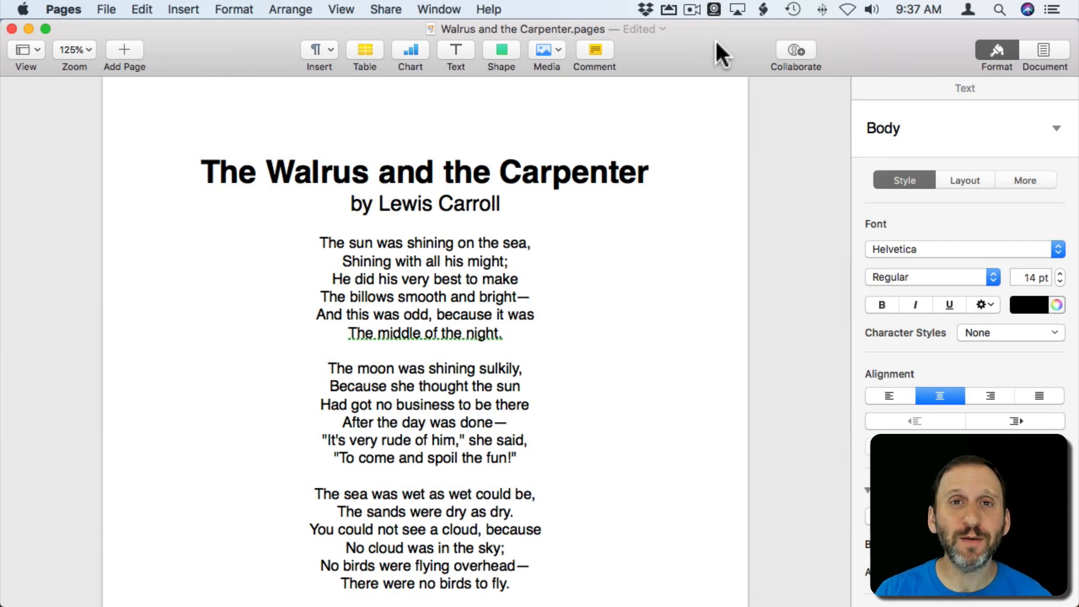
Select the poem's first line and change its font from Helvetica to Times
{"action": "left_click", "coordinate": [426, 261]}
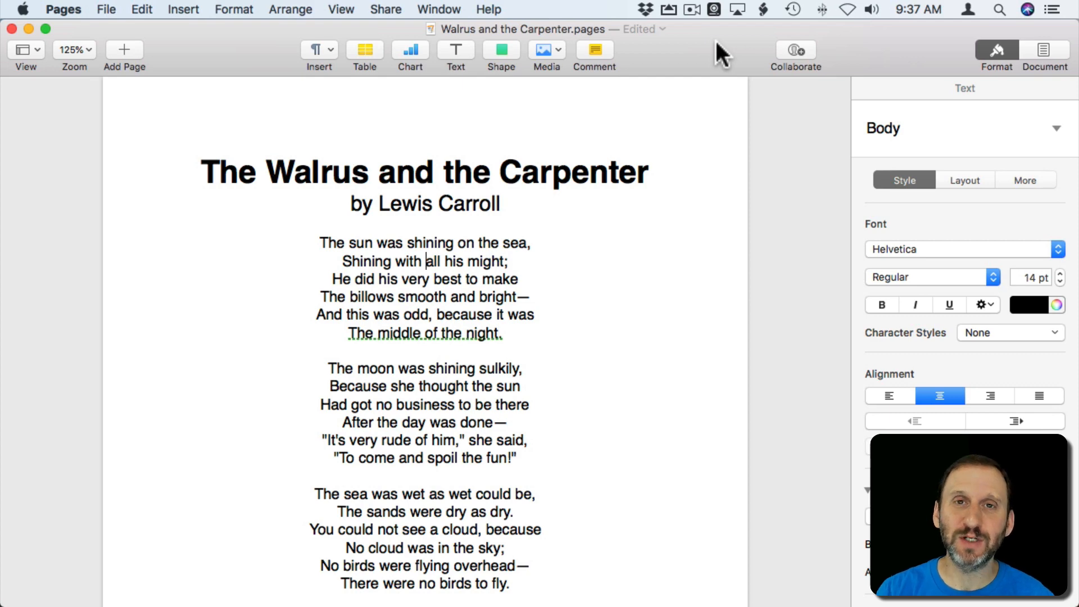
{"action": "mouse_move", "coordinate": [336, 230]}
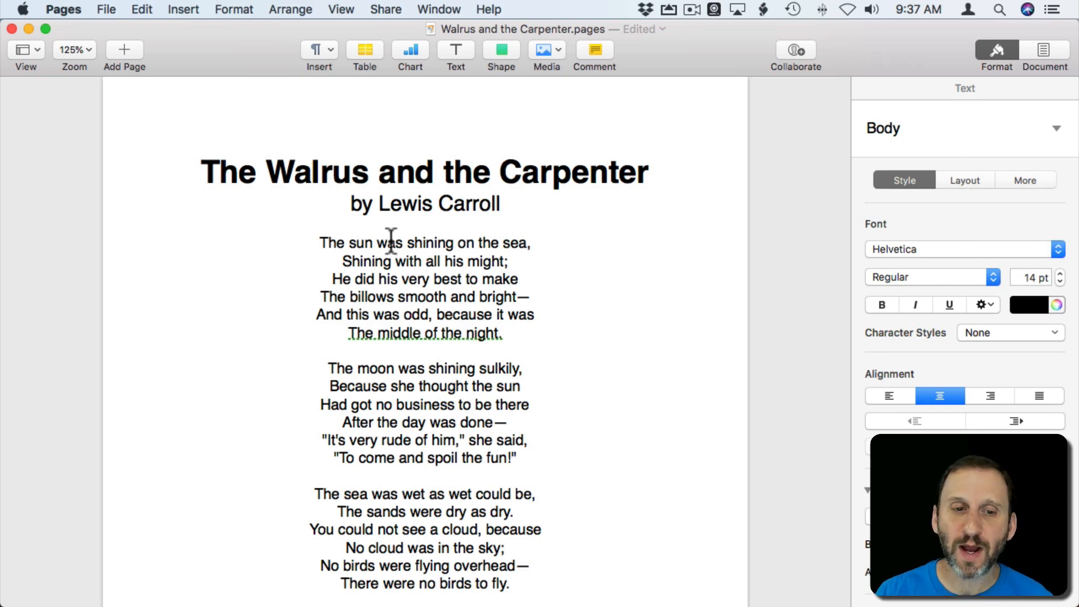
{"action": "triple_click", "coordinate": [425, 242]}
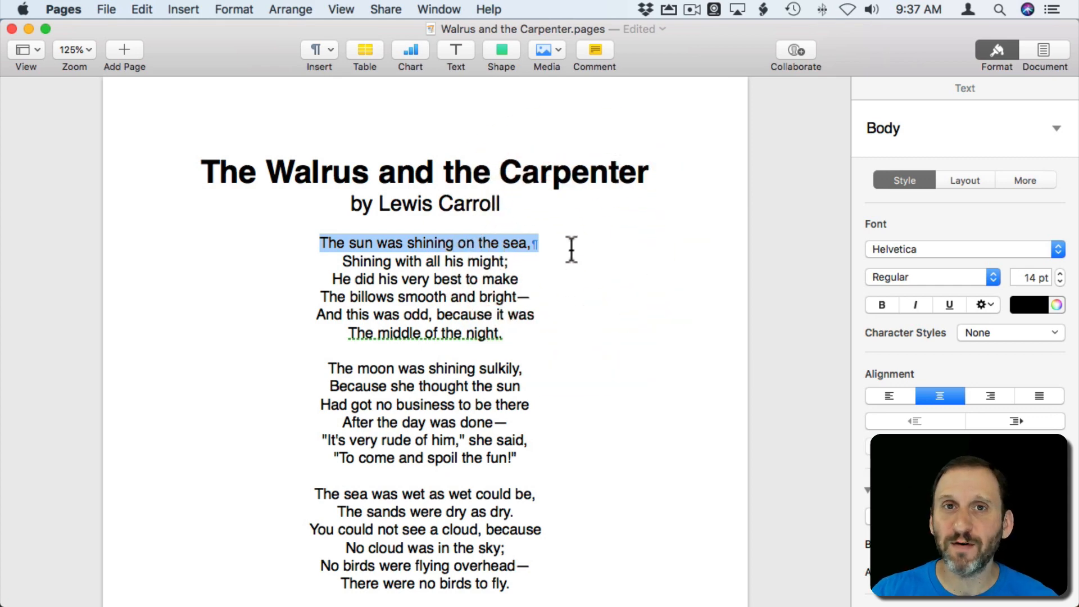
{"action": "mouse_move", "coordinate": [365, 246]}
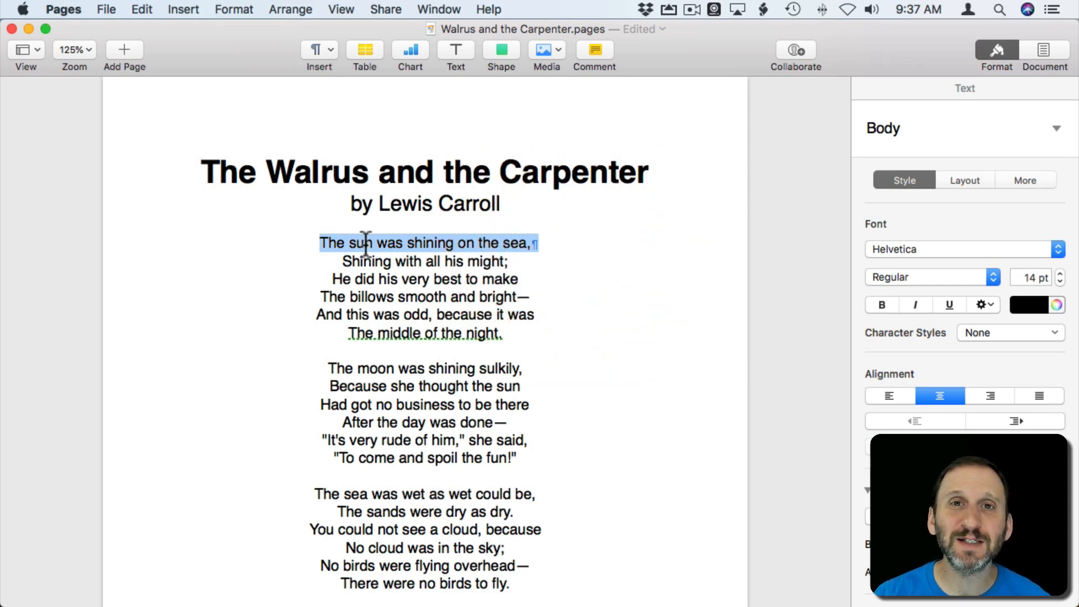
{"action": "mouse_move", "coordinate": [825, 139]}
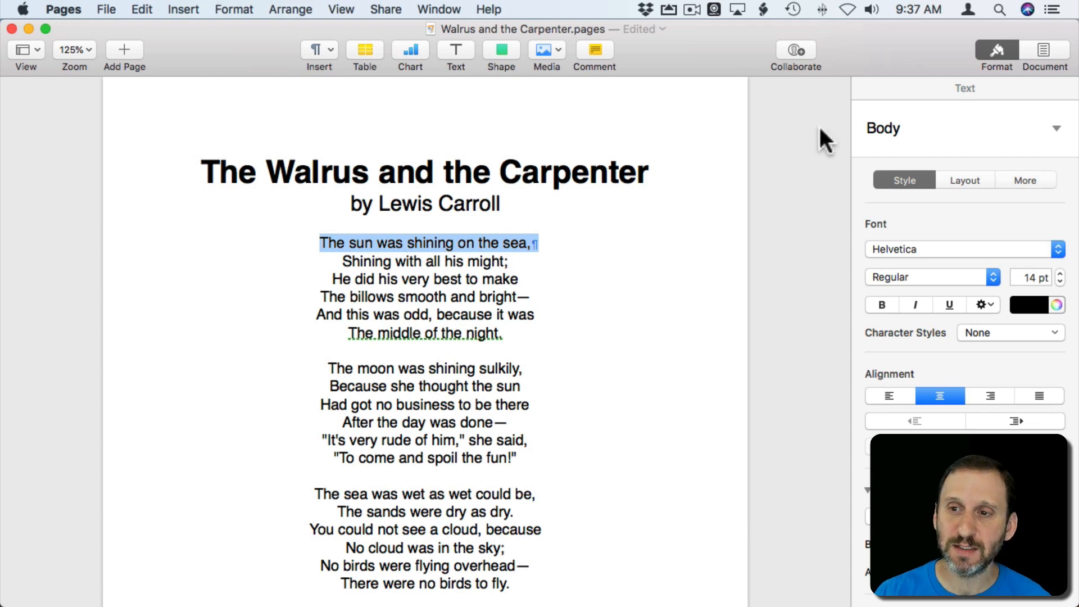
{"action": "mouse_move", "coordinate": [889, 131]}
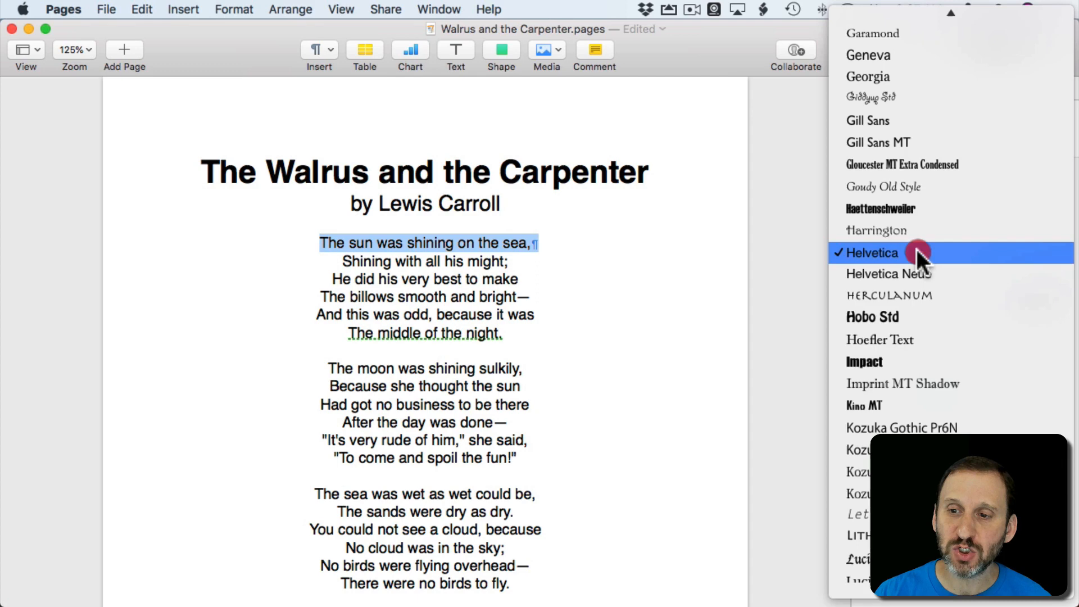
{"action": "scroll", "scroll_direction": "down", "scroll_amount": 3}
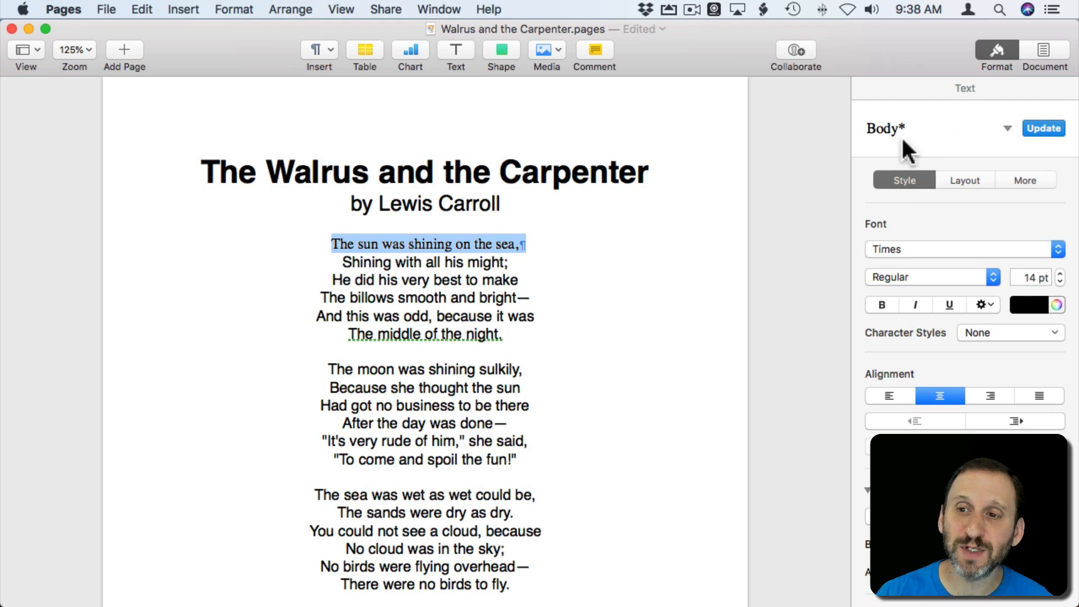
{"action": "mouse_move", "coordinate": [888, 134]}
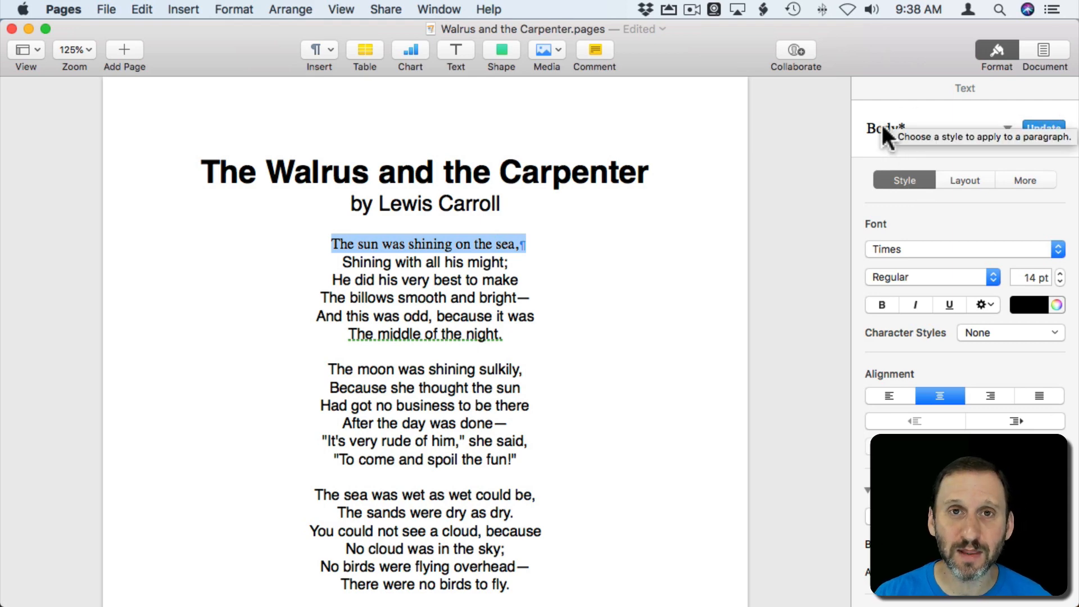
{"action": "mouse_move", "coordinate": [401, 244]}
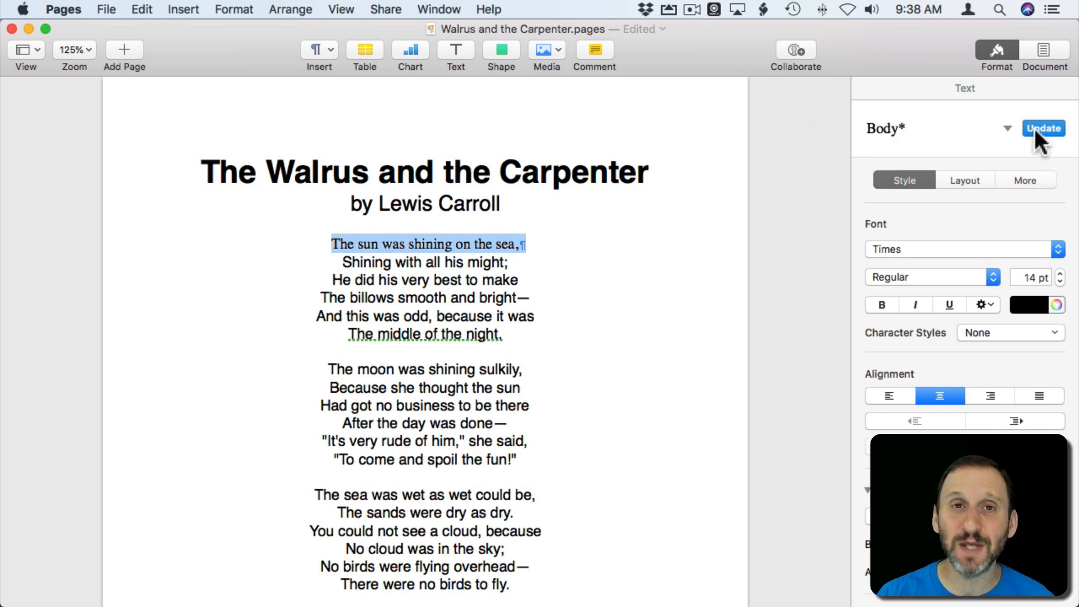
{"action": "mouse_move", "coordinate": [1044, 128]}
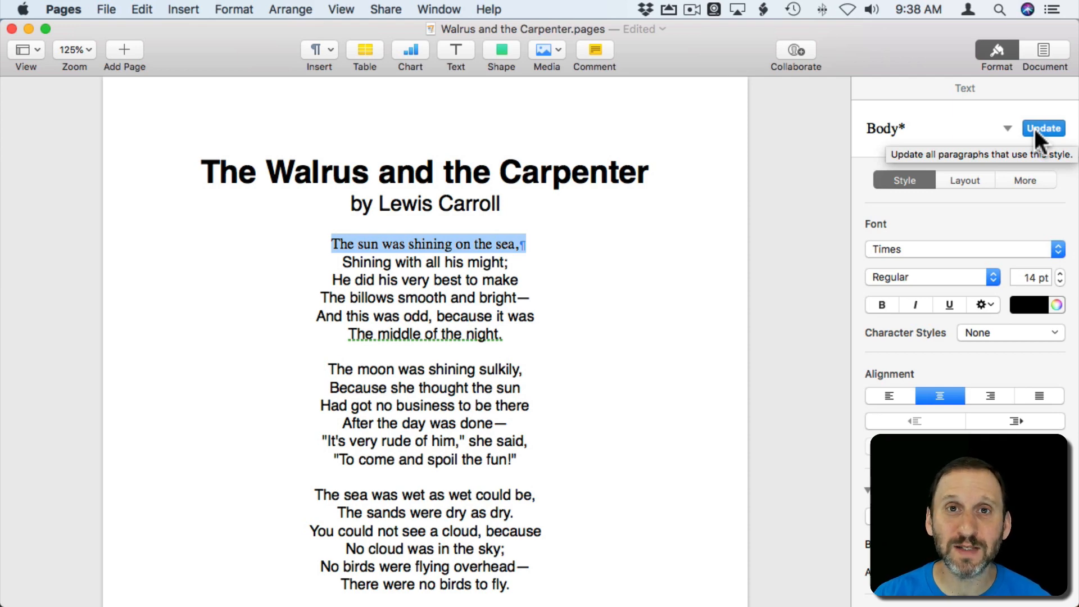
Update the modified Body style so every poem line uses Times, then deselect the line
{"action": "left_click", "coordinate": [1043, 129]}
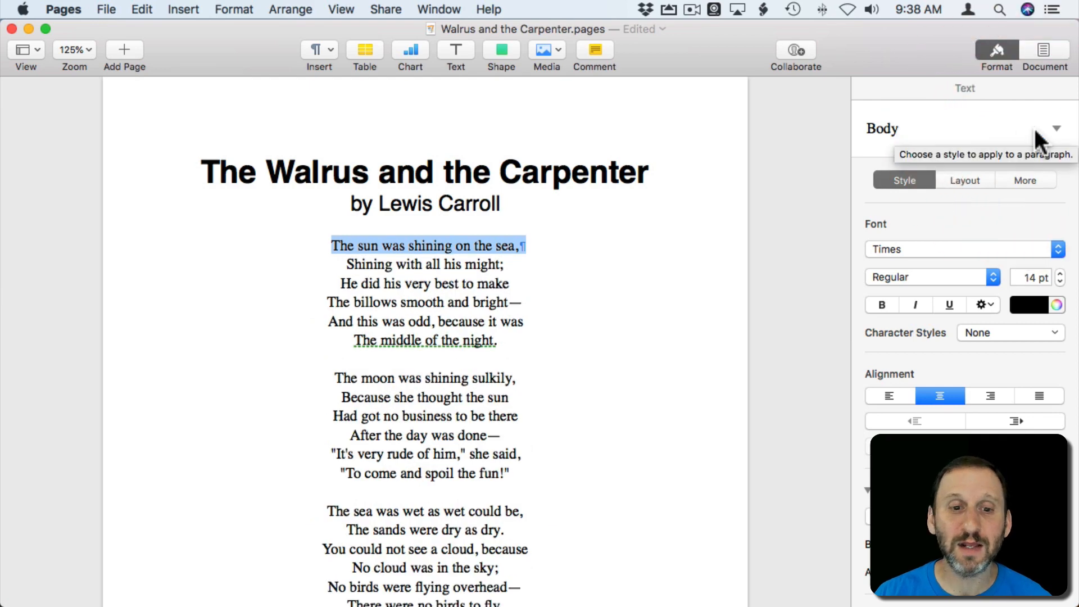
{"action": "mouse_move", "coordinate": [477, 272]}
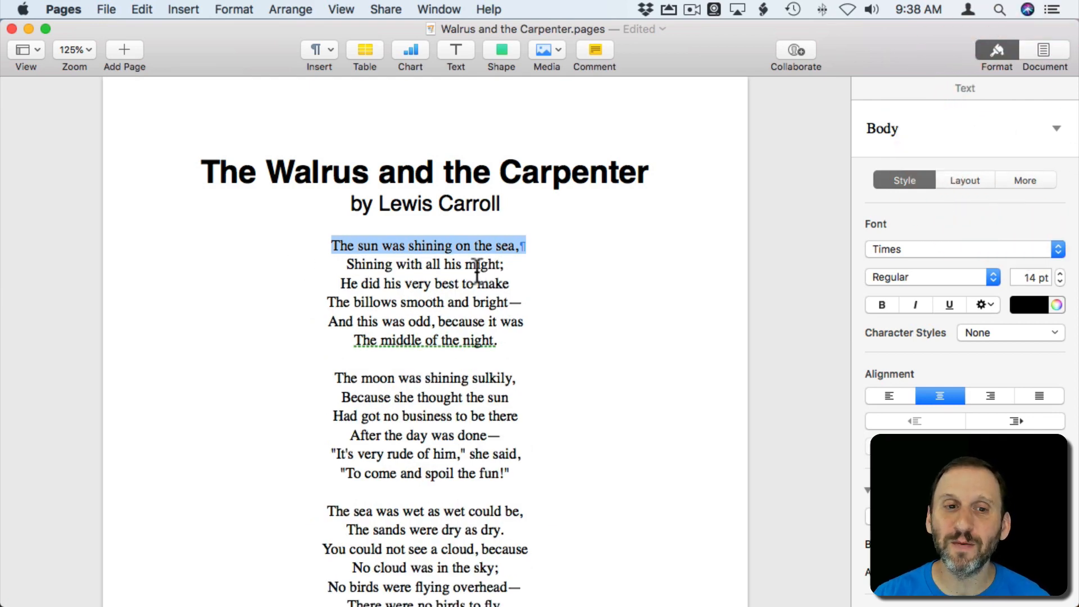
{"action": "left_click", "coordinate": [351, 172]}
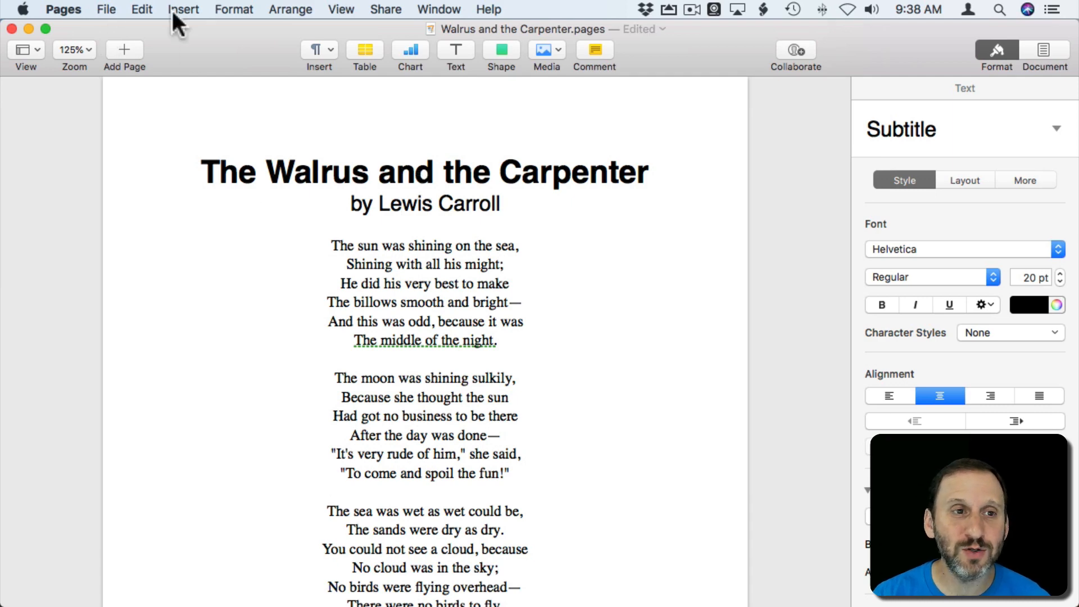
Undo the Body style change, restoring 14-point Helvetica, and check the body and title fonts
{"action": "left_click", "coordinate": [142, 9]}
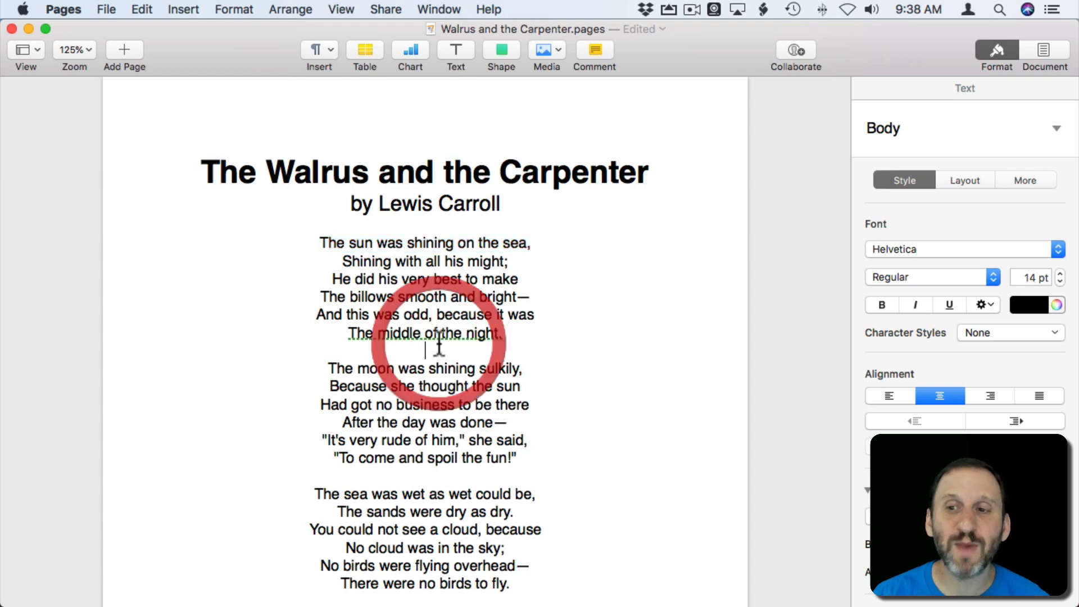
{"action": "left_click", "coordinate": [377, 172]}
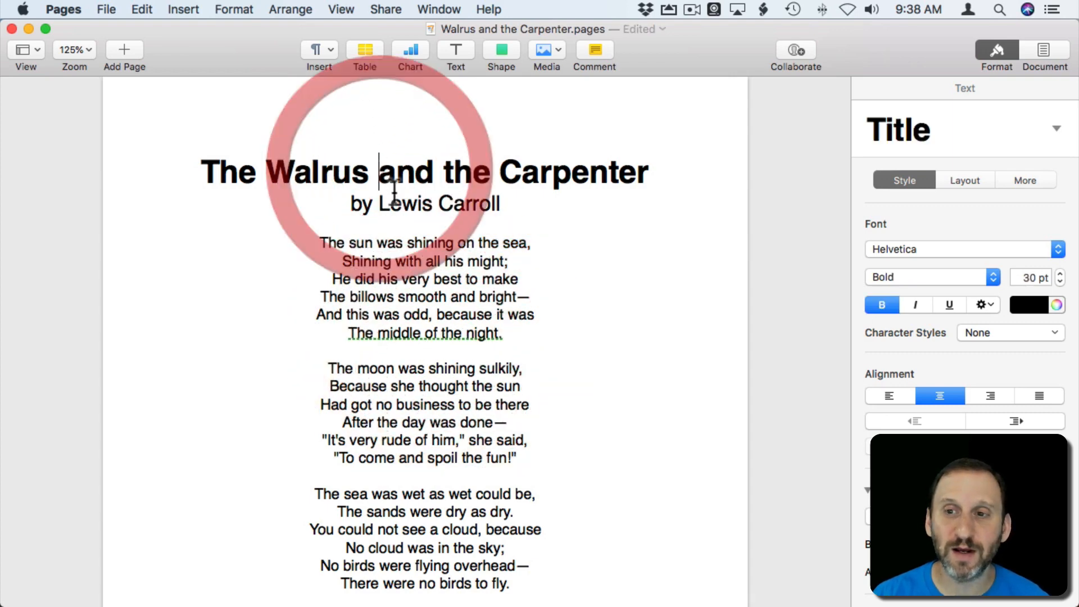
{"action": "left_click", "coordinate": [393, 261]}
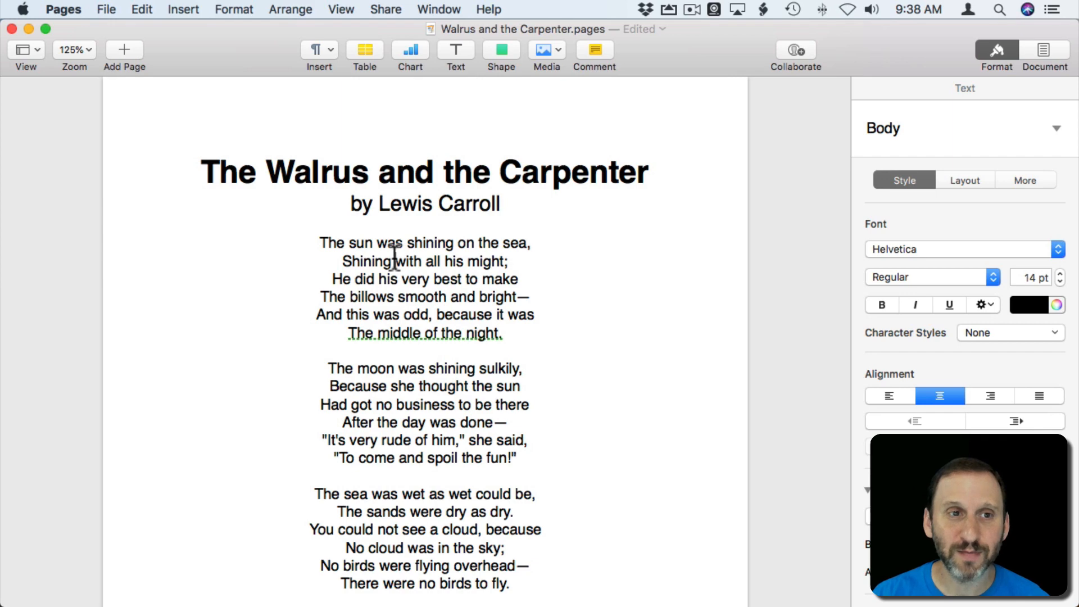
{"action": "left_click", "coordinate": [233, 9]}
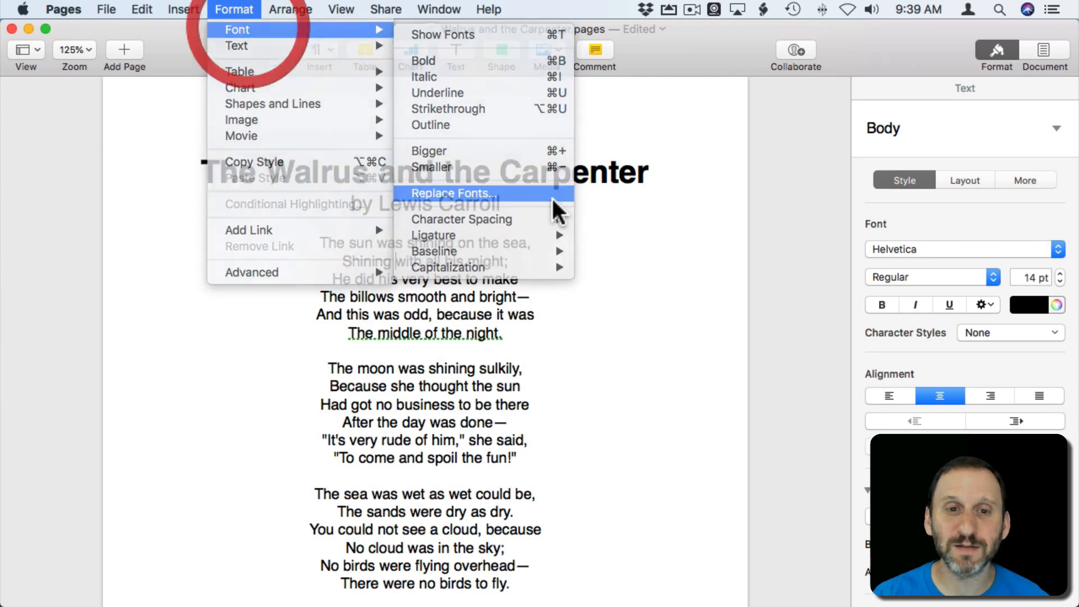
Replace Helvetica with Times document-wide via Replace Fonts, covering title, byline and body
{"action": "left_click", "coordinate": [452, 193]}
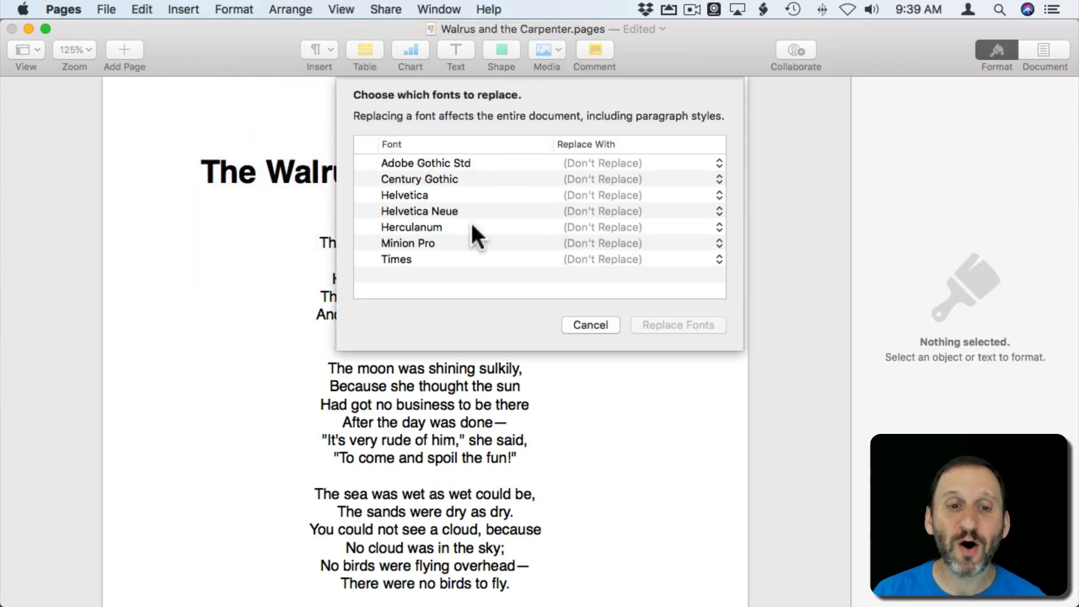
{"action": "mouse_move", "coordinate": [475, 282]}
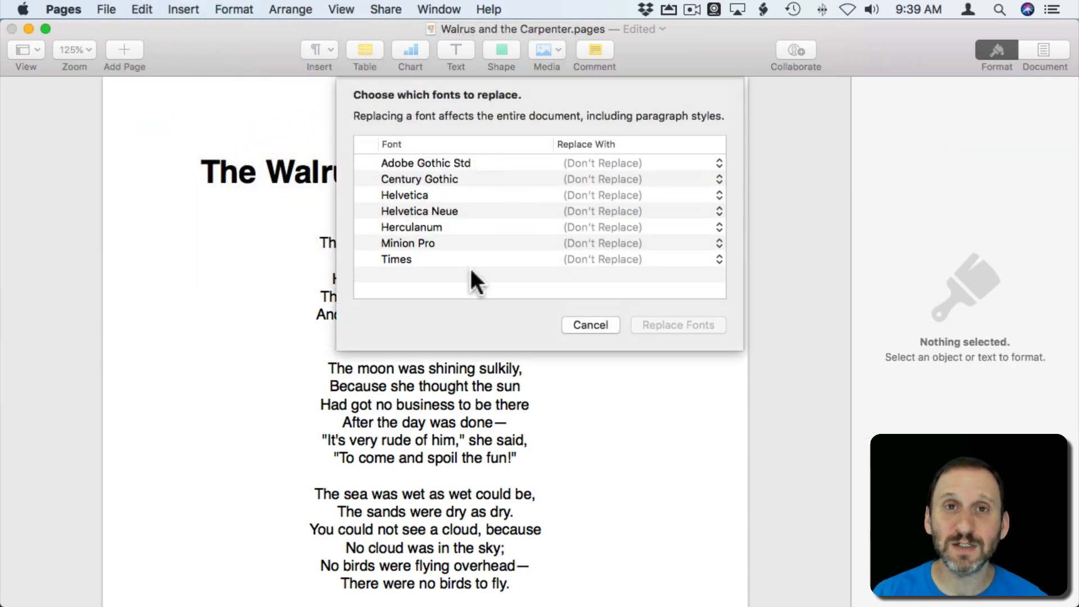
{"action": "mouse_move", "coordinate": [410, 303]}
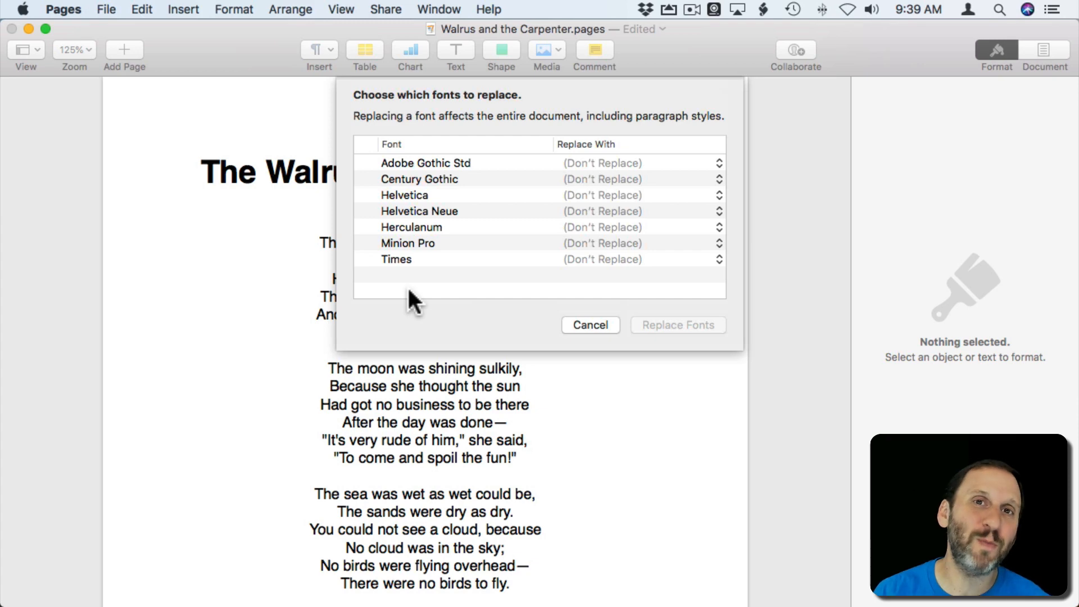
{"action": "mouse_move", "coordinate": [506, 148]}
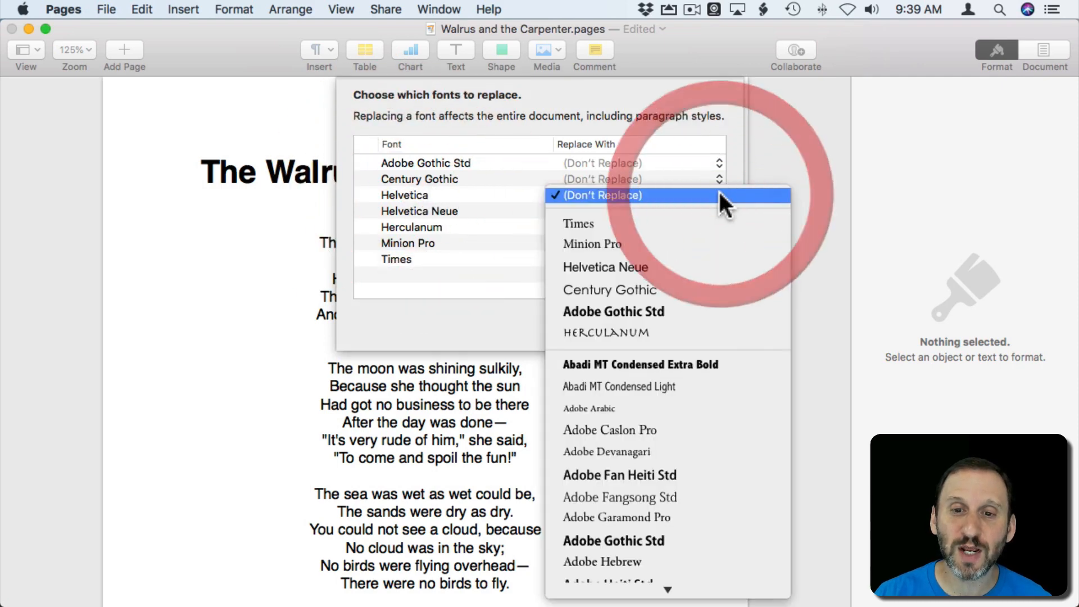
{"action": "left_click", "coordinate": [579, 224]}
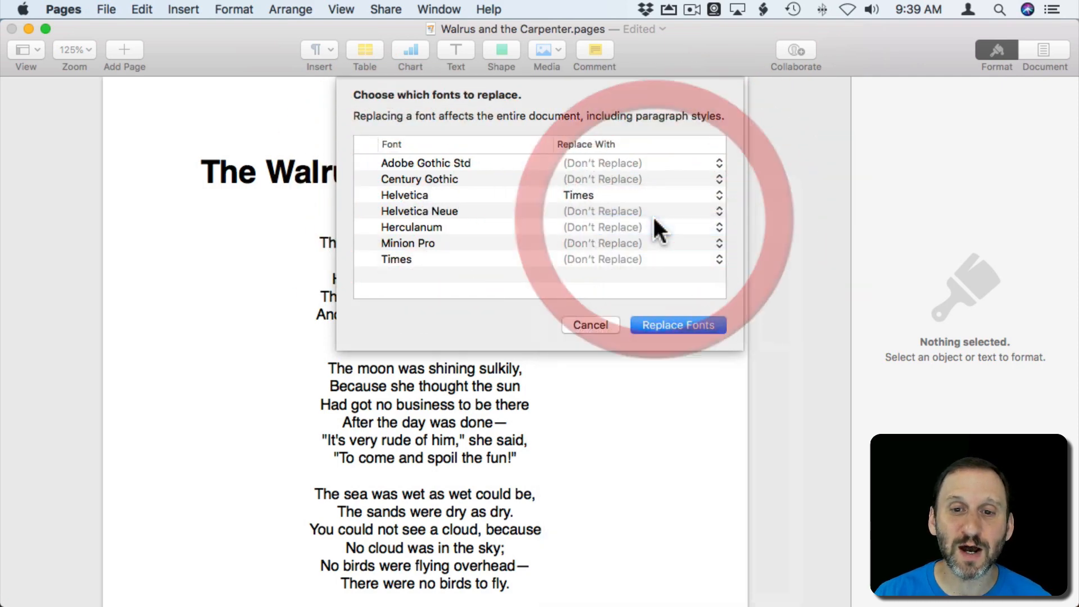
{"action": "mouse_move", "coordinate": [424, 214]}
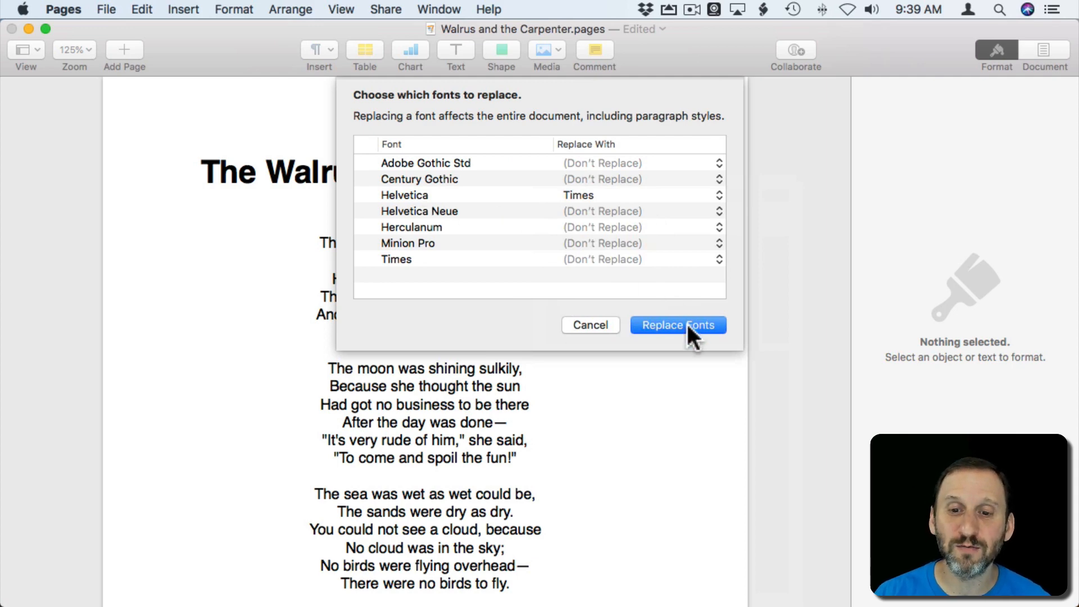
{"action": "left_click", "coordinate": [677, 325]}
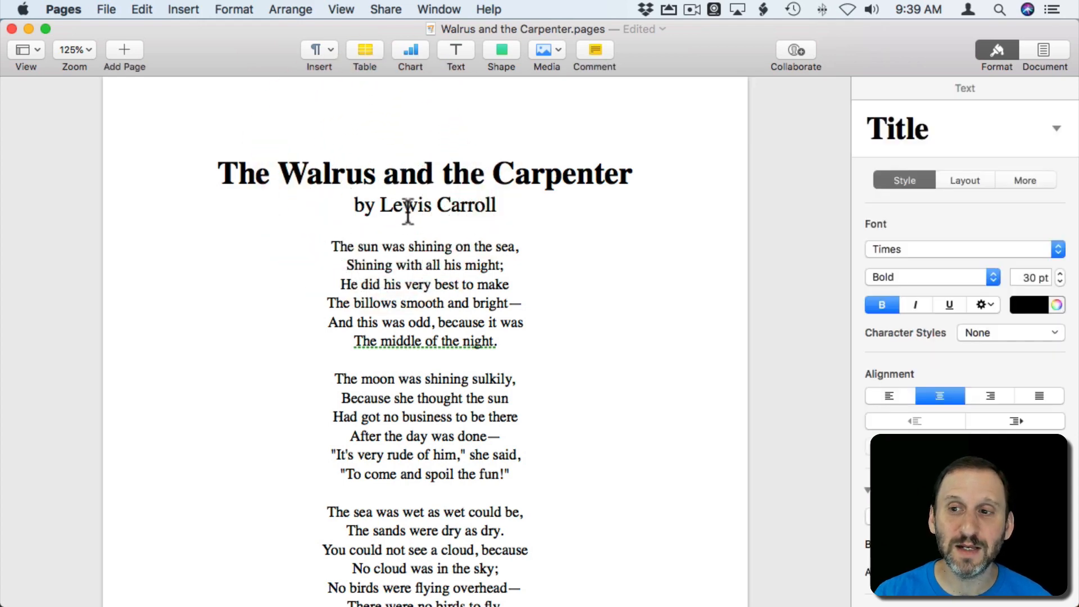
Confirm the body is 14-point Times and place the cursor after 'They'd eaten every one.'
{"action": "left_click", "coordinate": [402, 258]}
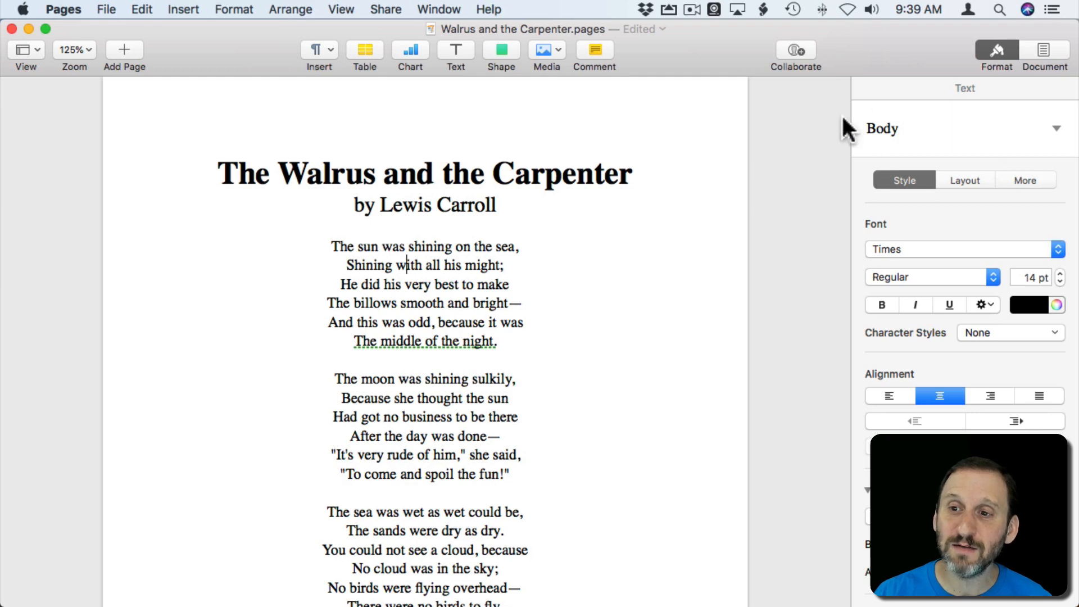
{"action": "mouse_move", "coordinate": [922, 135]}
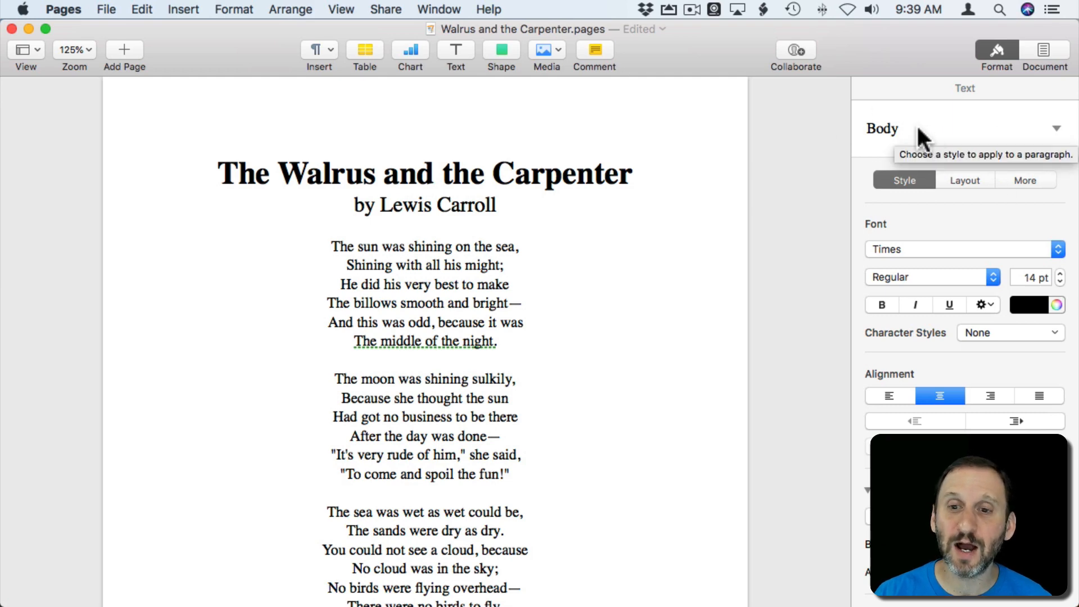
{"action": "mouse_move", "coordinate": [551, 339]}
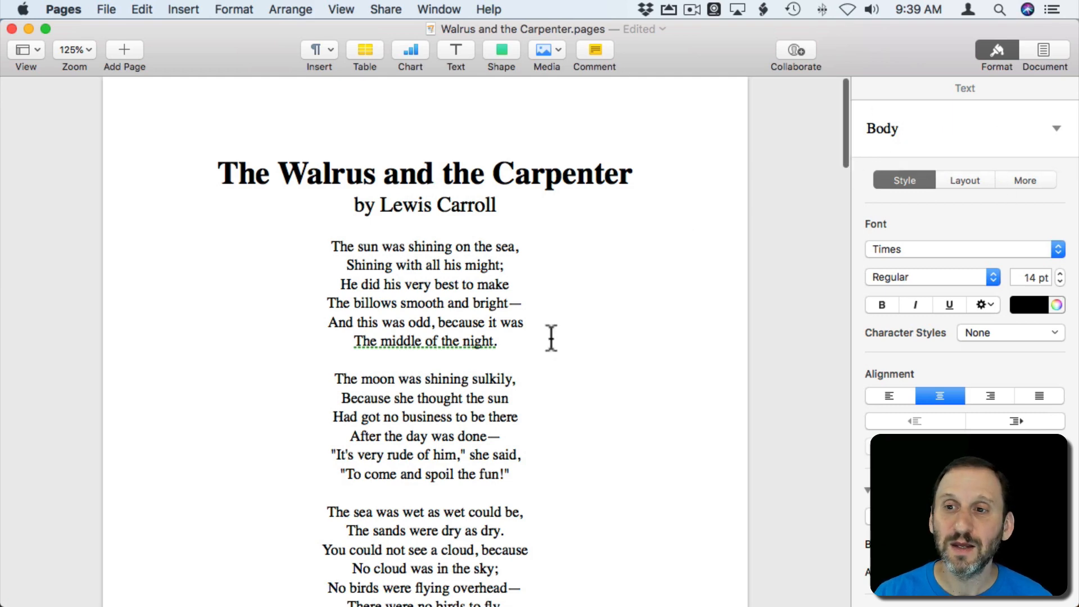
{"action": "scroll", "scroll_direction": "down", "scroll_amount": 3}
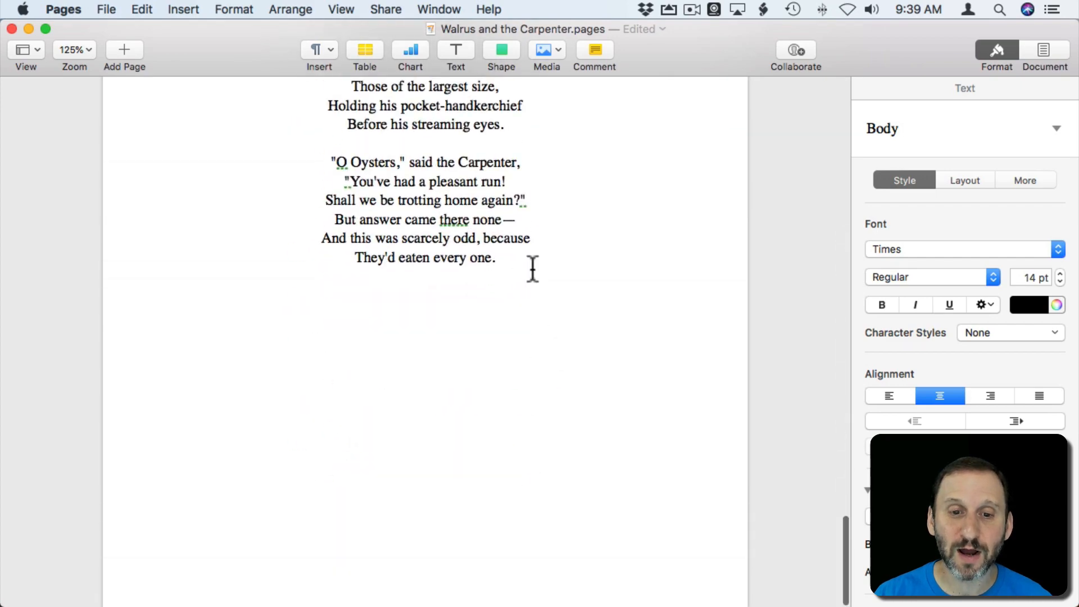
{"action": "left_click", "coordinate": [425, 275]}
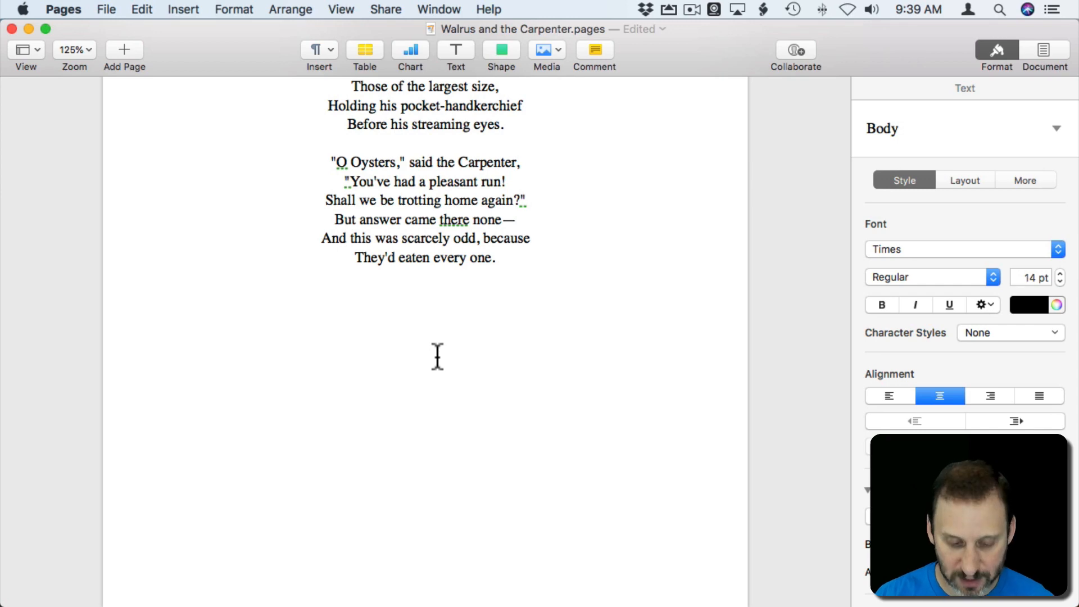
Type 'Something new' below the poem and confirm it uses the Body style
{"action": "type", "text": "Something"}
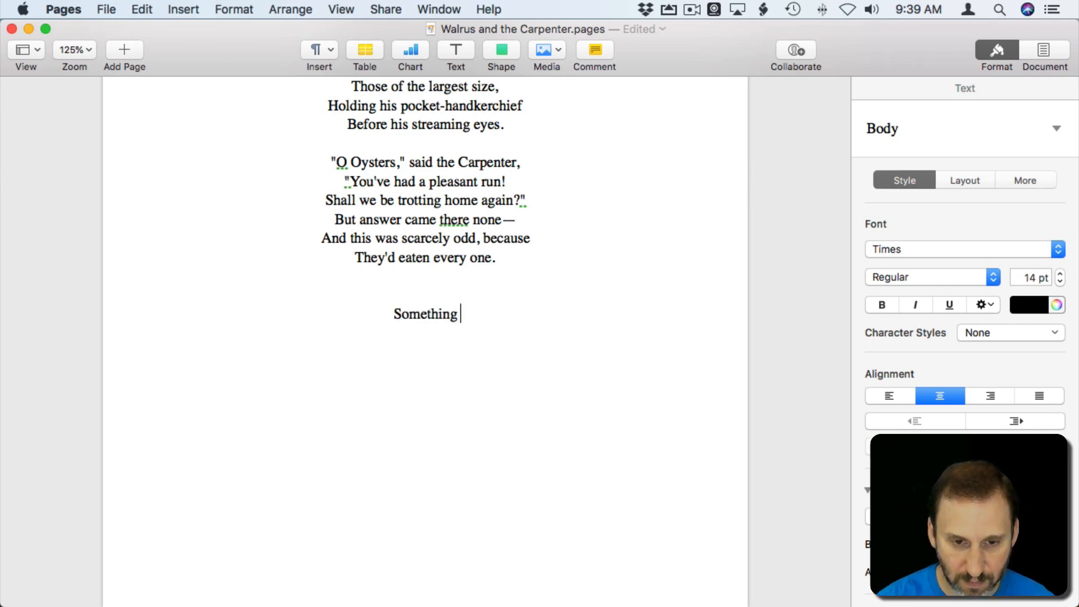
{"action": "type", "text": "new"}
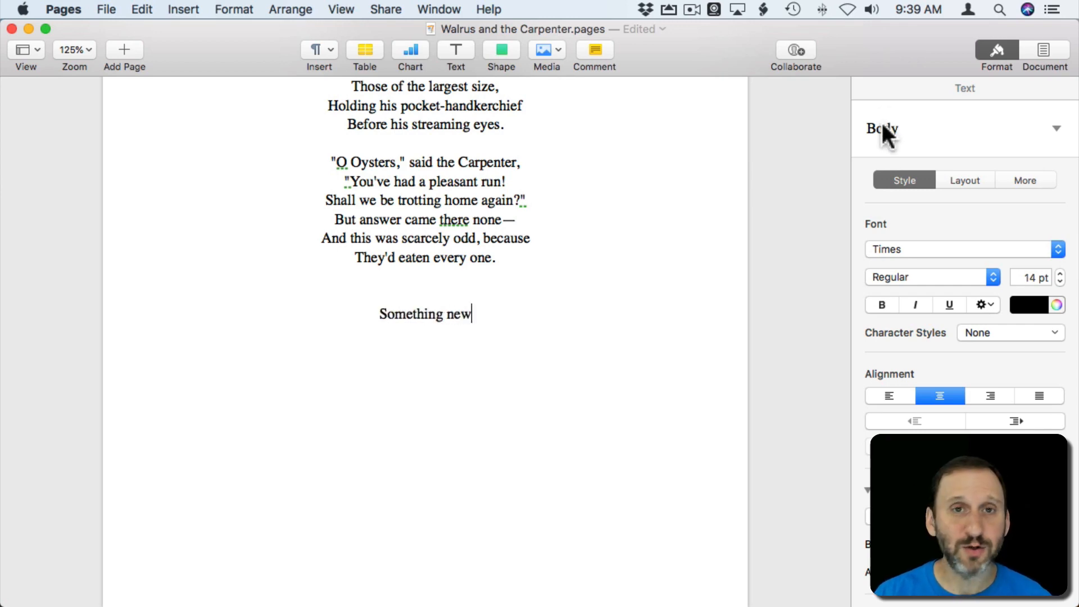
{"action": "mouse_move", "coordinate": [484, 315]}
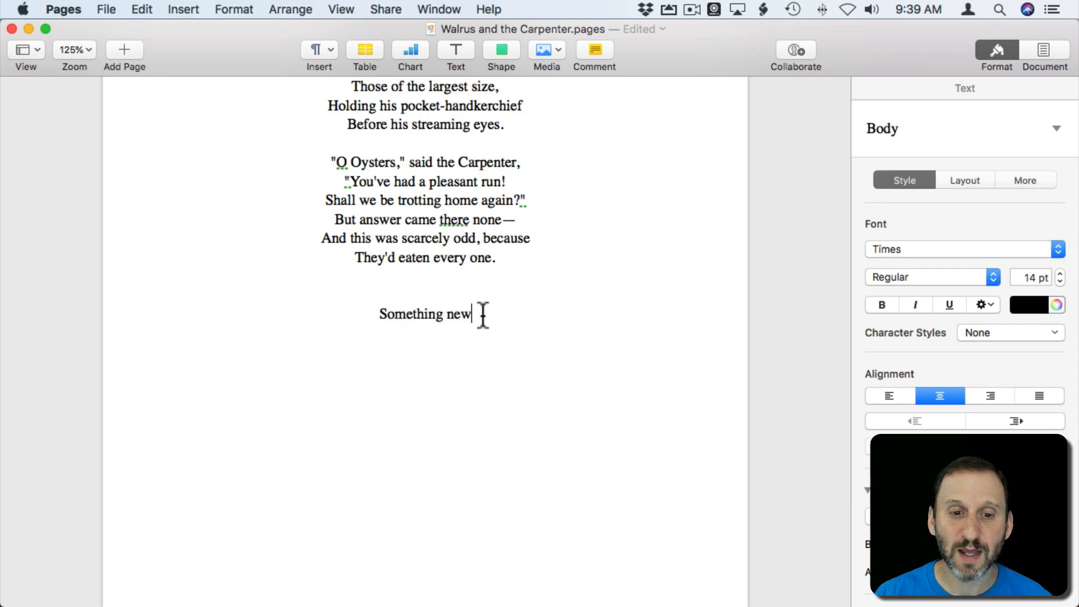
{"action": "left_click", "coordinate": [1053, 129]}
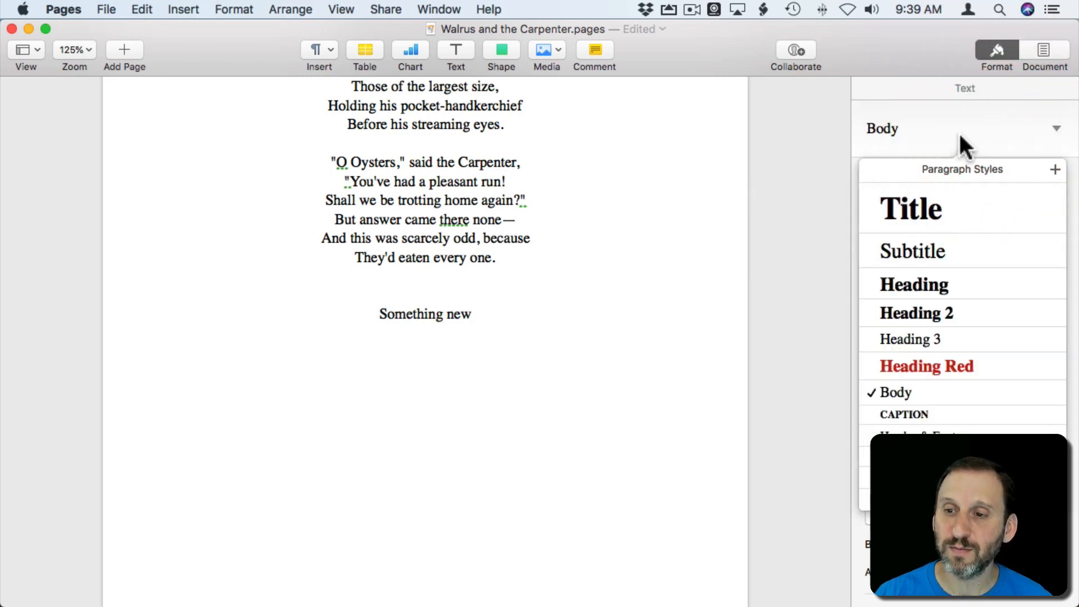
{"action": "mouse_move", "coordinate": [895, 392]}
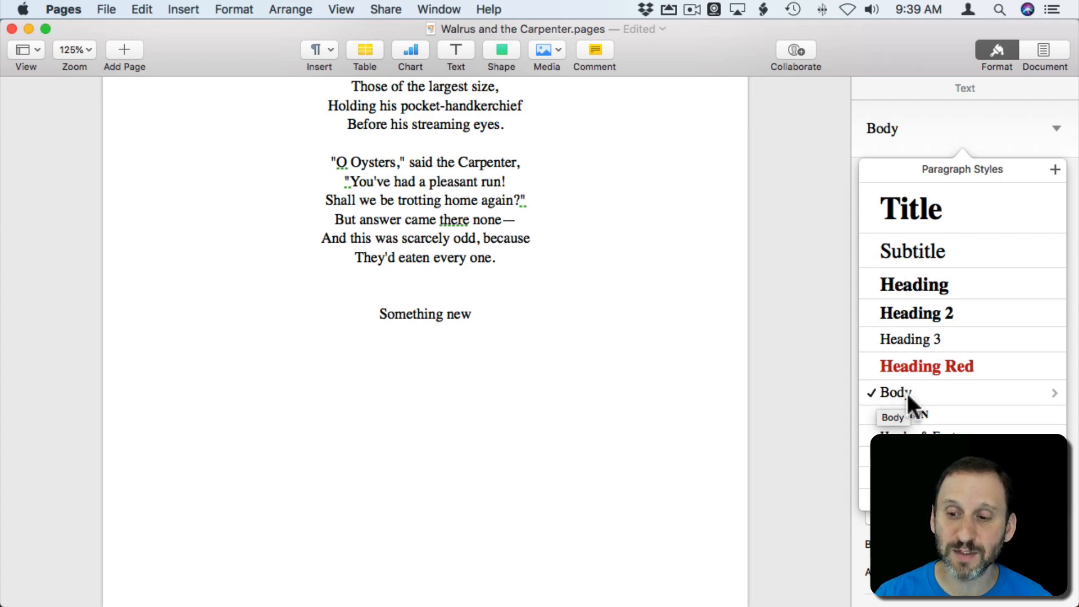
{"action": "mouse_move", "coordinate": [902, 413]}
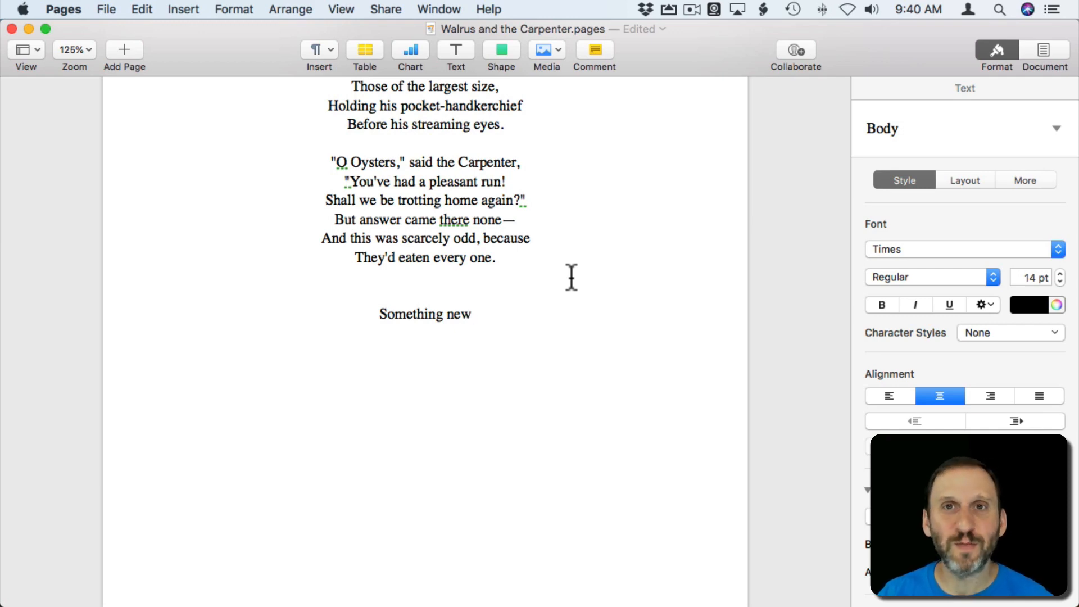
{"action": "left_click", "coordinate": [473, 314]}
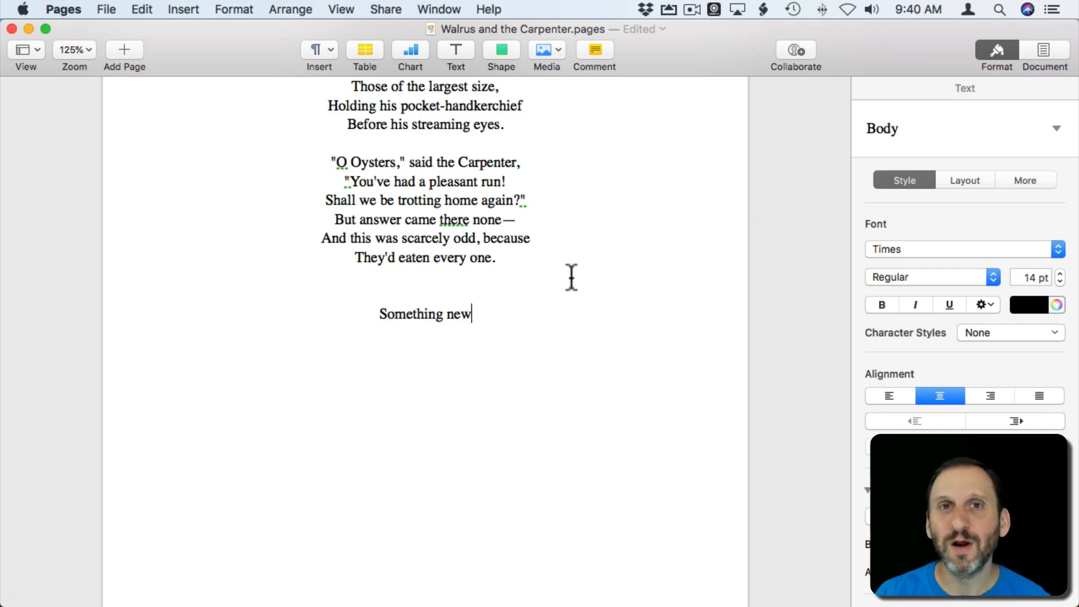